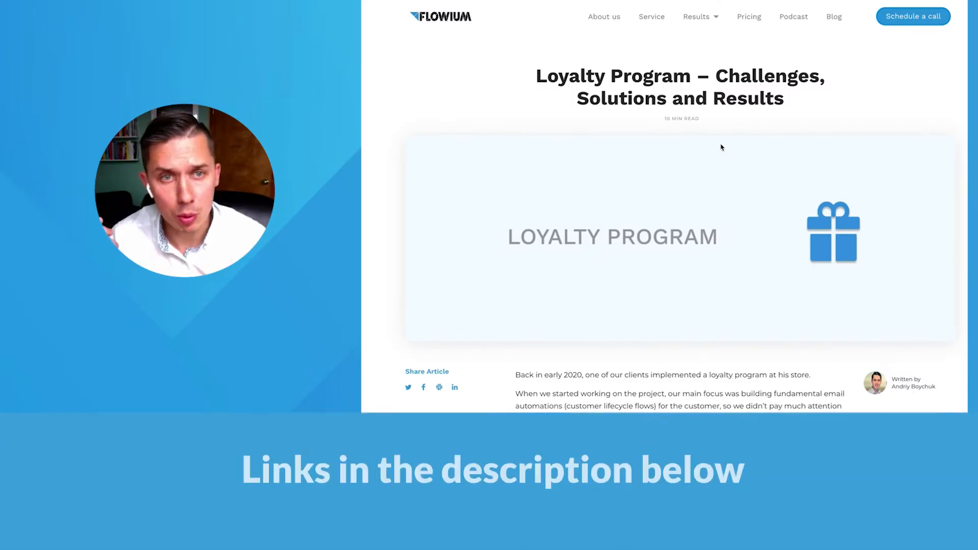
scroll(down, 3)
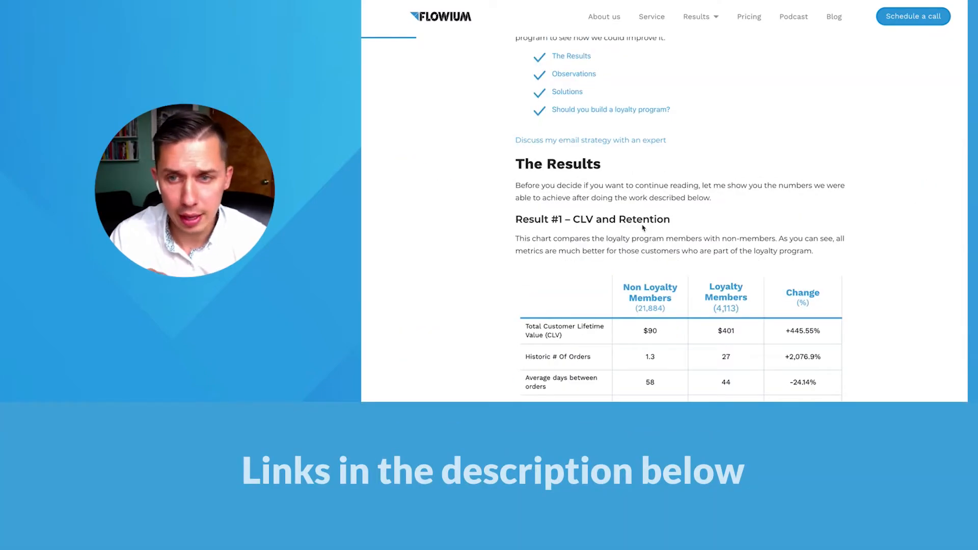
scroll(down, 3)
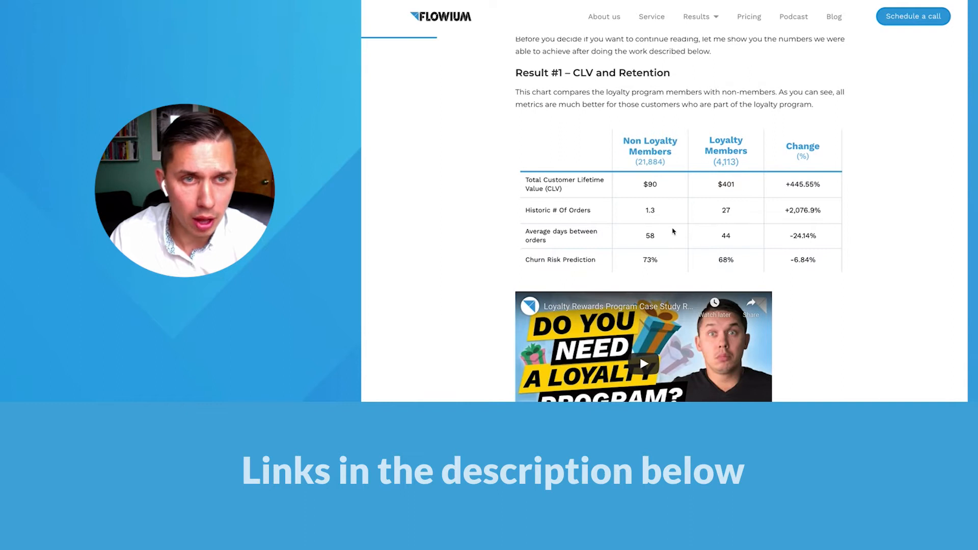
scroll(down, 3)
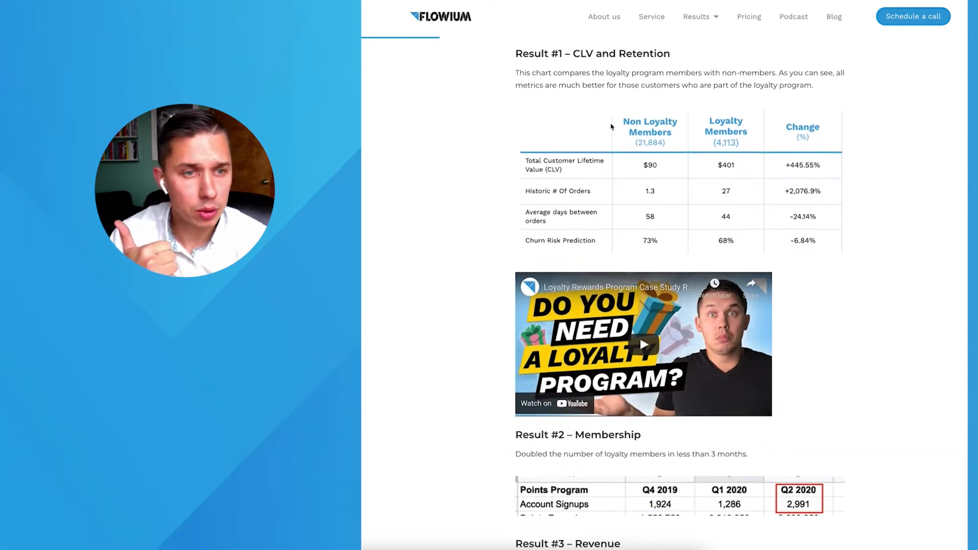
scroll(down, 3)
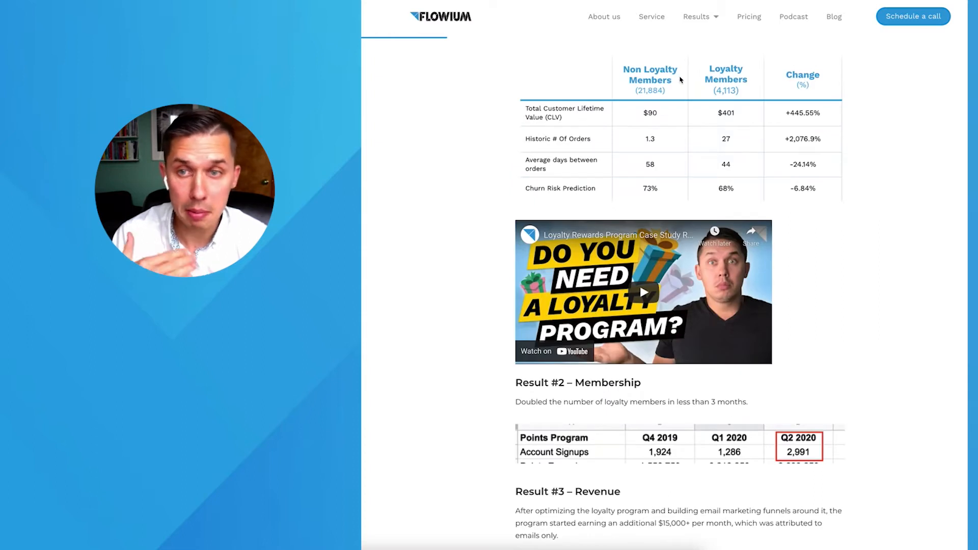
scroll(down, 3)
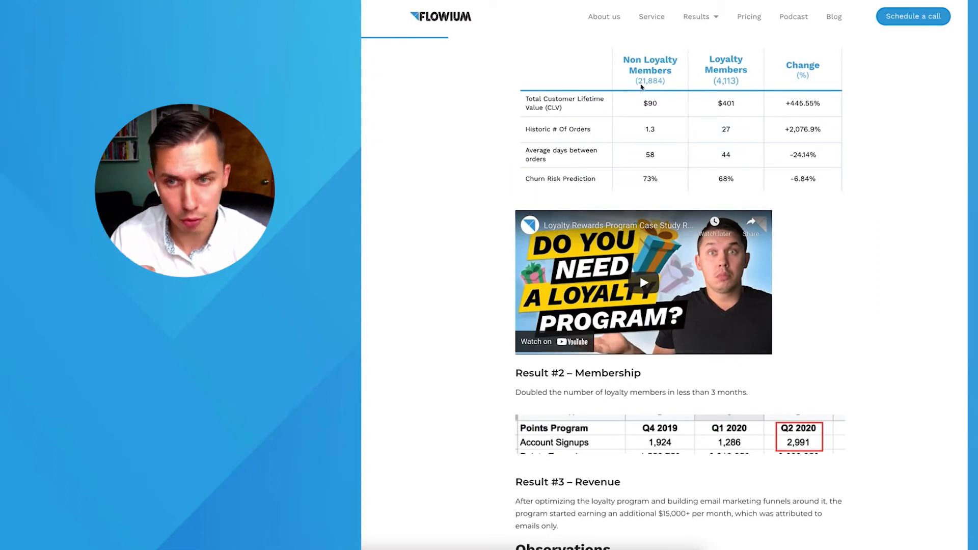